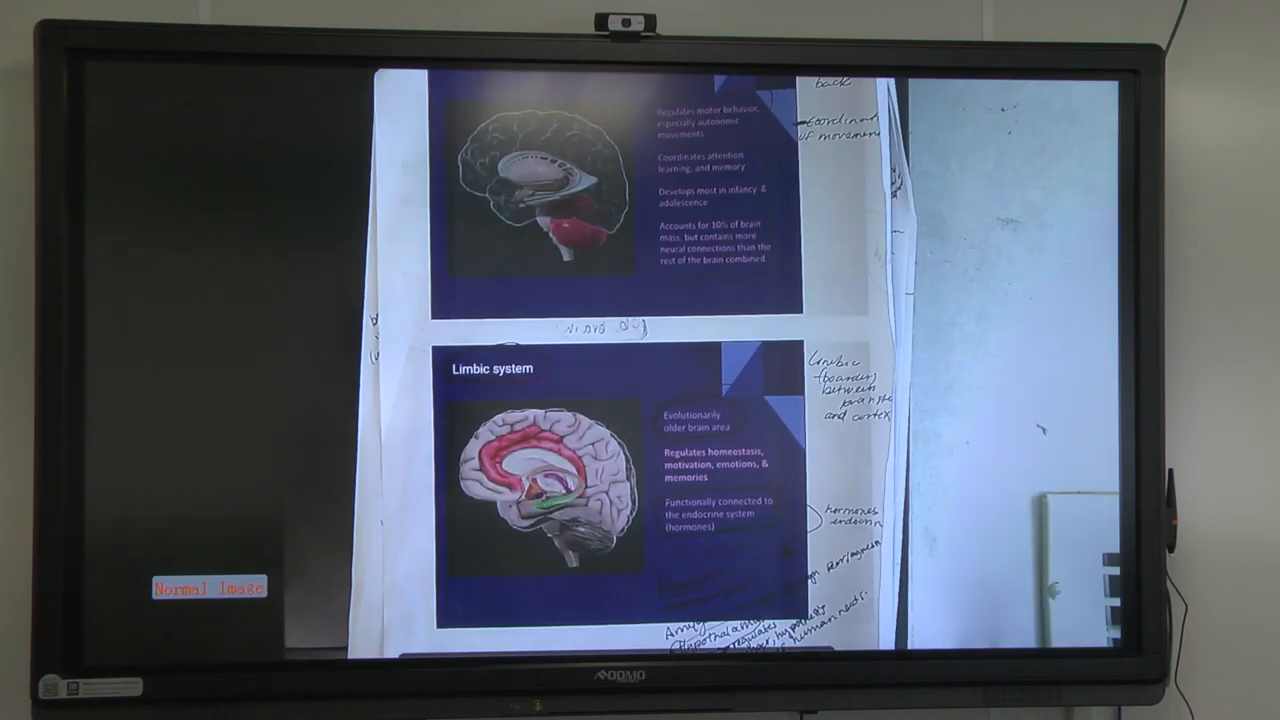
{"action": "left_click", "coordinate": [208, 588]}
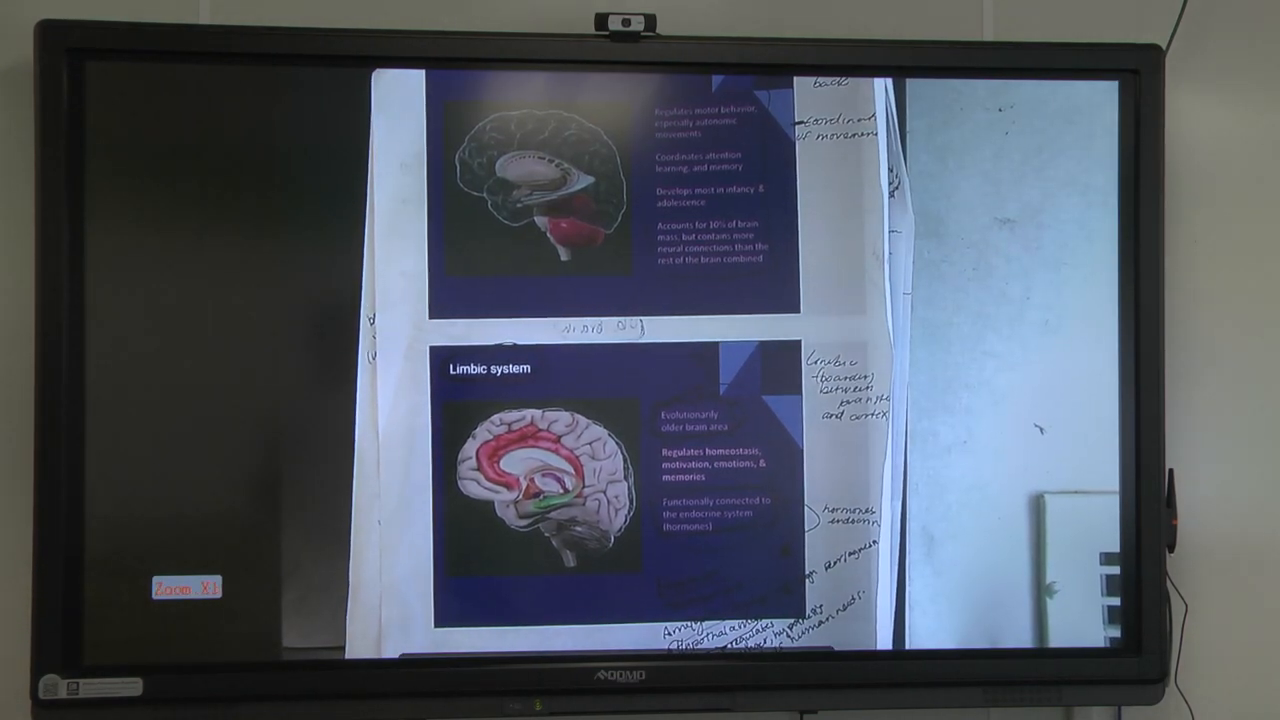